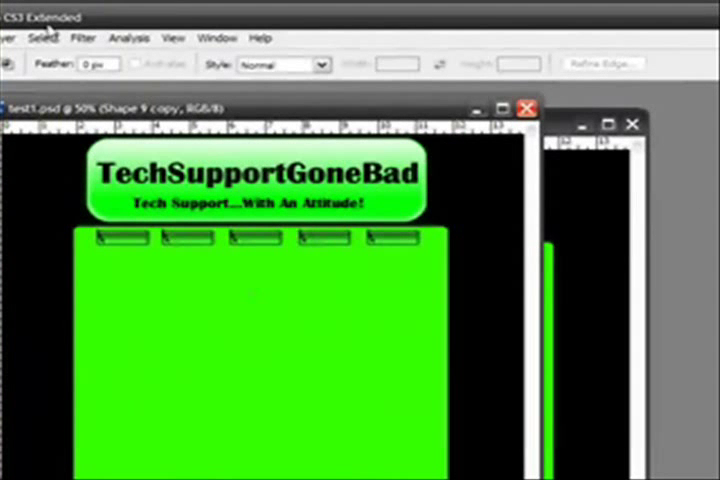
mouse_move(688, 220)
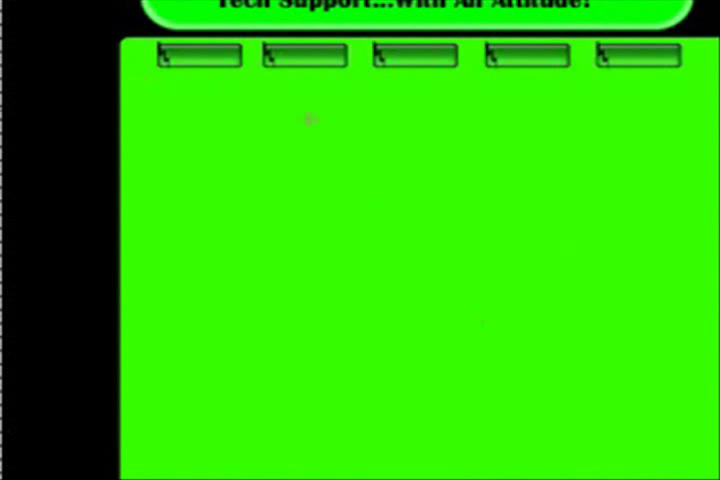
mouse_move(670, 116)
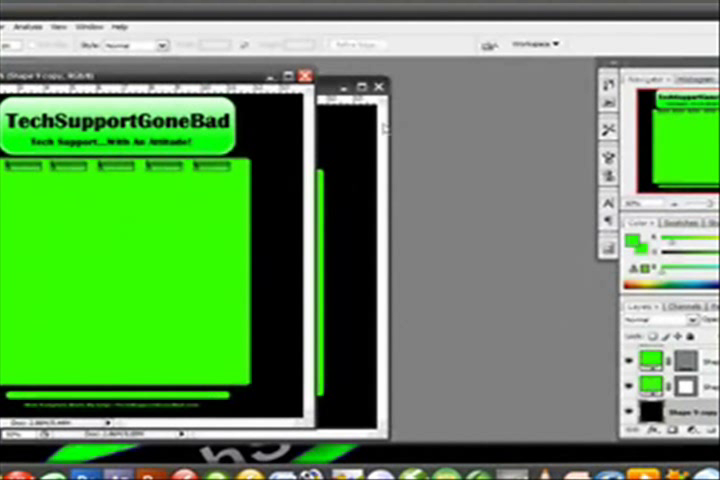
mouse_move(340, 312)
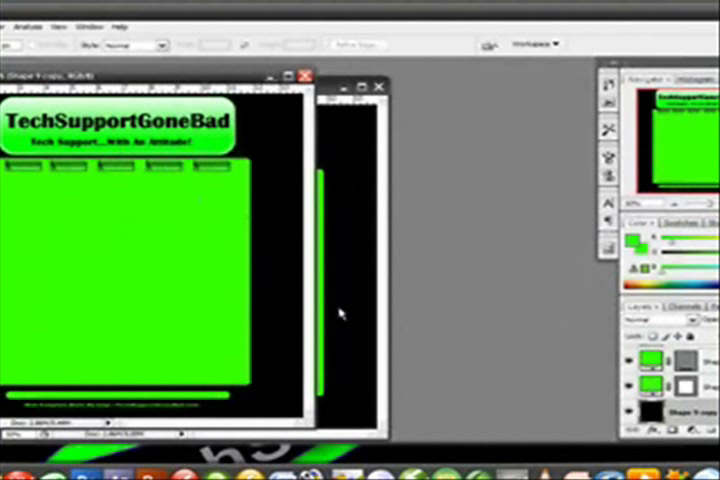
mouse_move(340, 316)
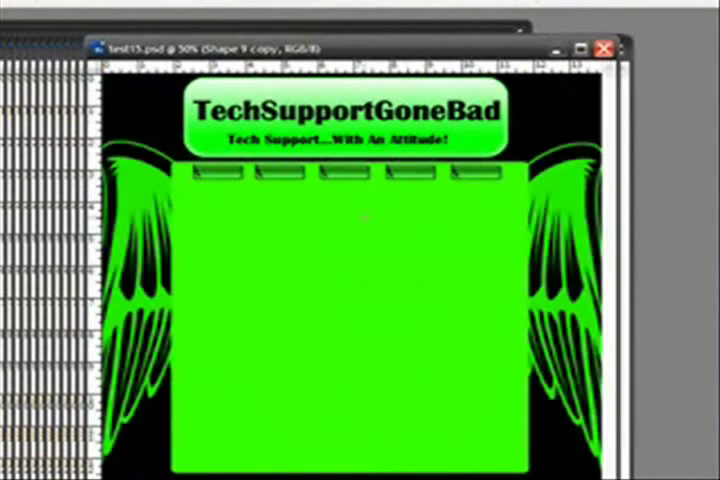
mouse_move(604, 218)
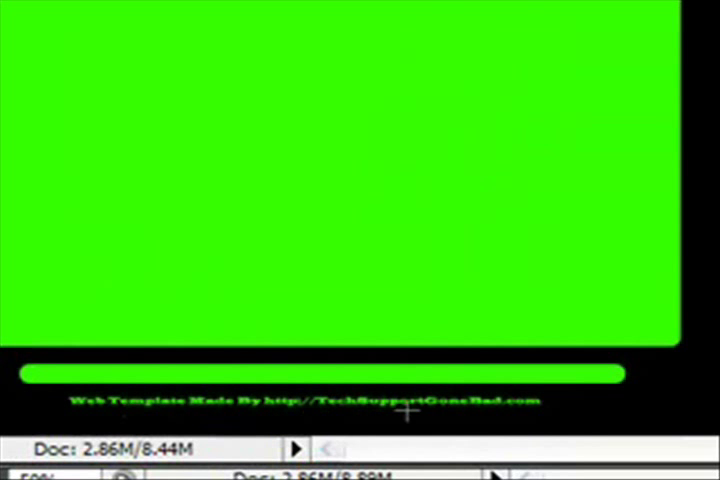
mouse_move(648, 58)
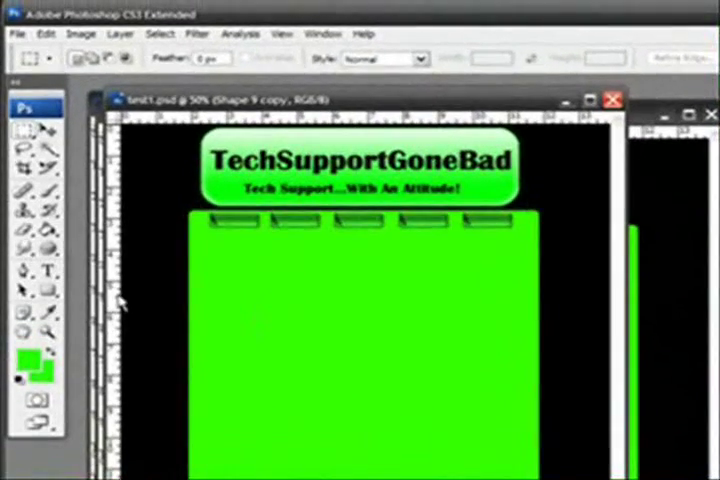
mouse_move(670, 140)
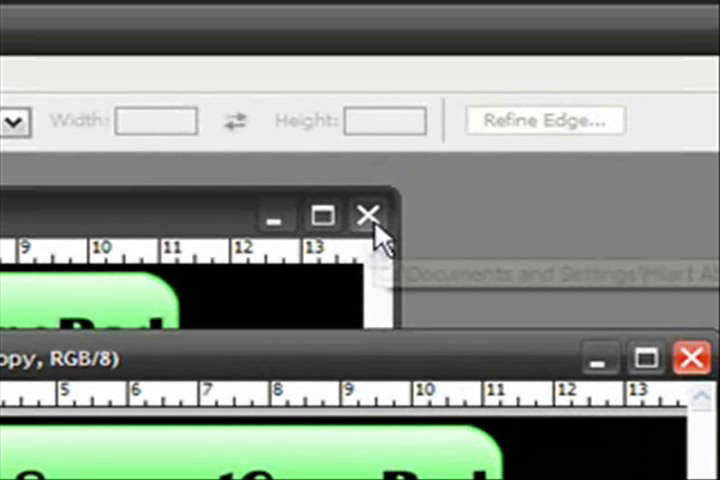
Close the extra template window so only the plain template stays open
left_click(370, 214)
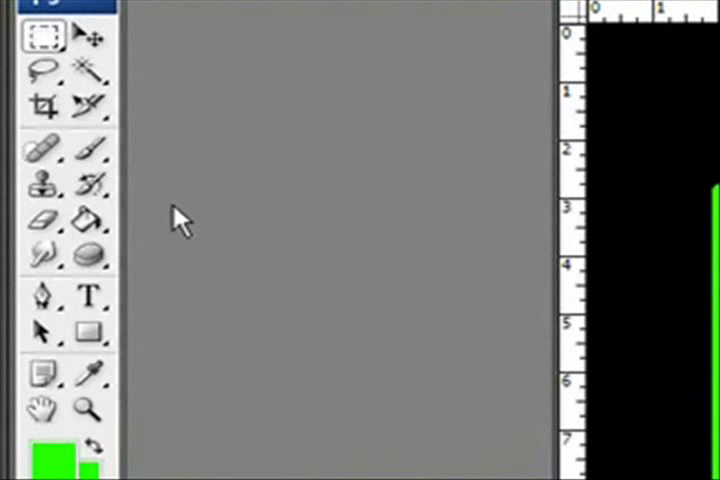
Switch to the Slice Tool to cut the logo banner into a slice
left_click(94, 104)
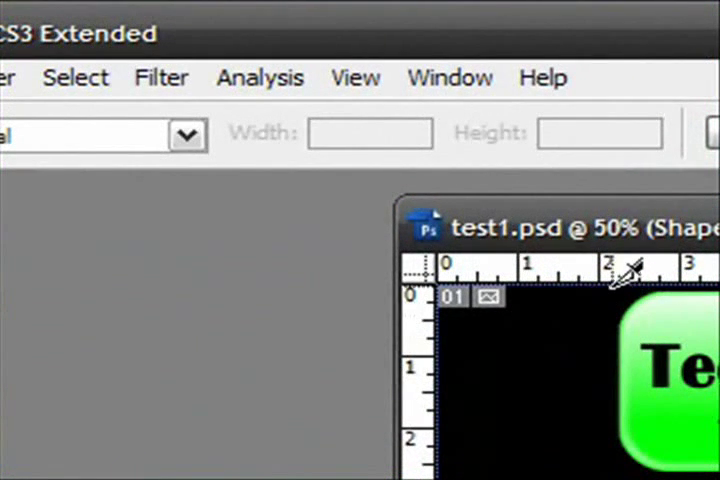
mouse_move(616, 304)
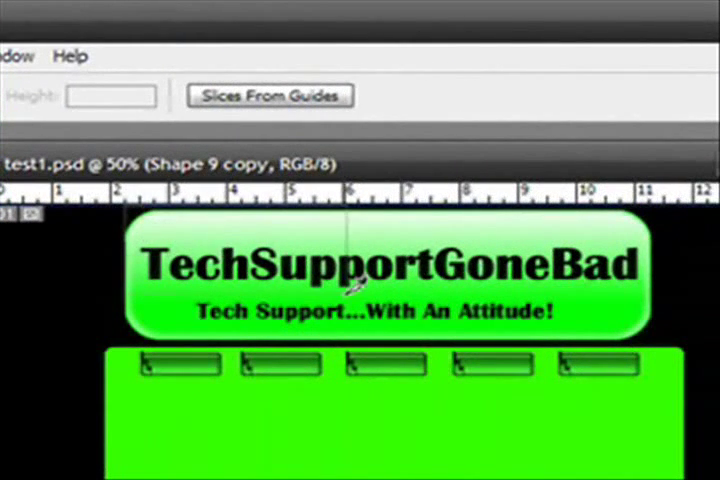
mouse_move(664, 336)
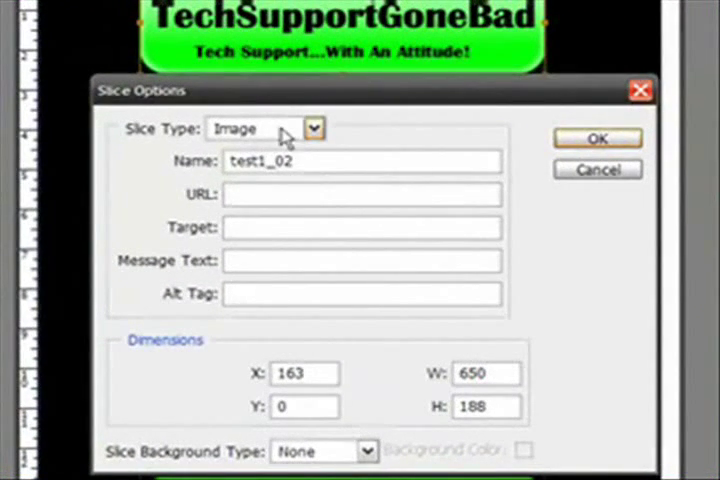
Set the logo slice type to Image after briefly trying No Image
left_click(312, 128)
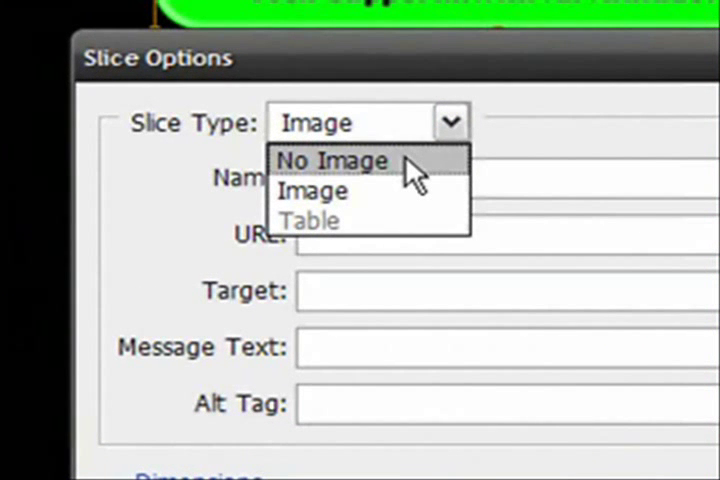
mouse_move(418, 200)
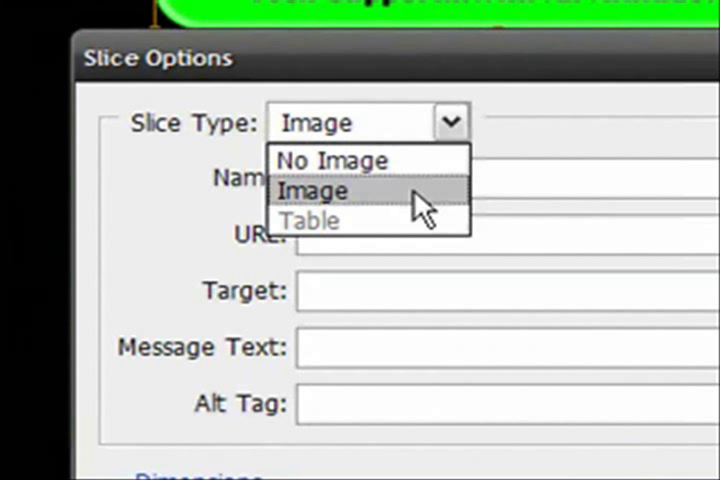
left_click(314, 190)
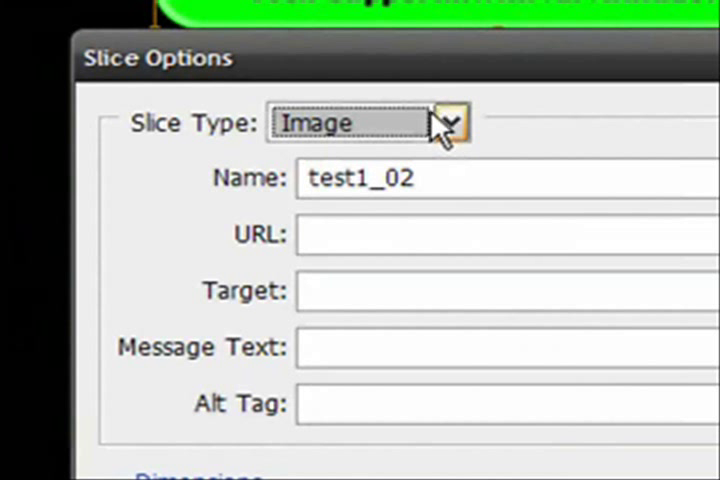
left_click(452, 122)
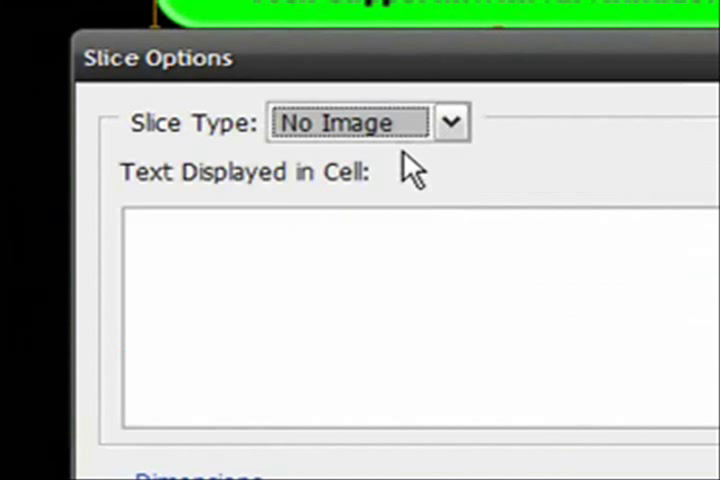
left_click(448, 122)
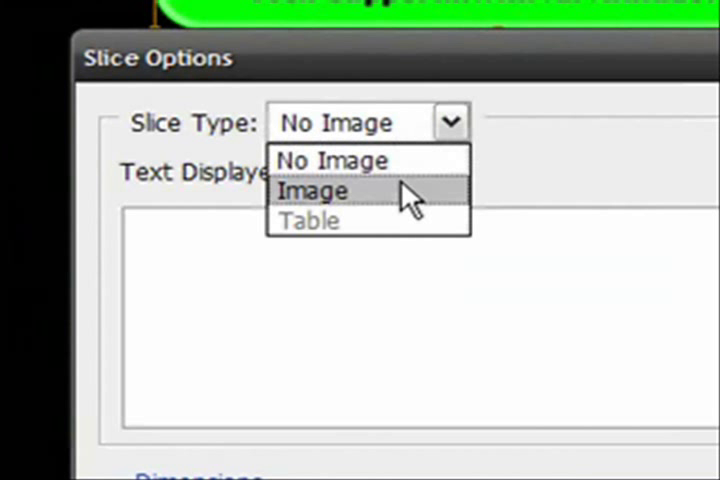
left_click(312, 190)
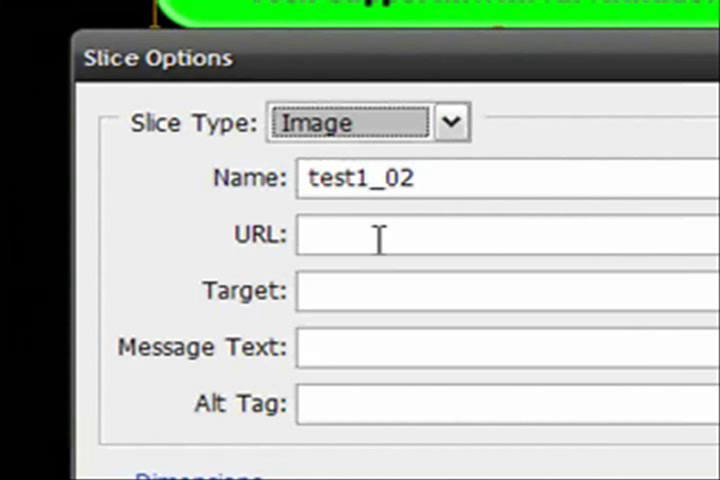
mouse_move(488, 184)
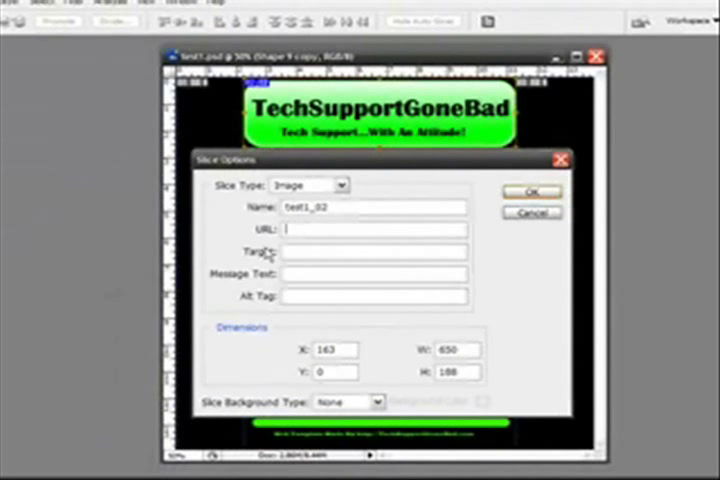
mouse_move(348, 340)
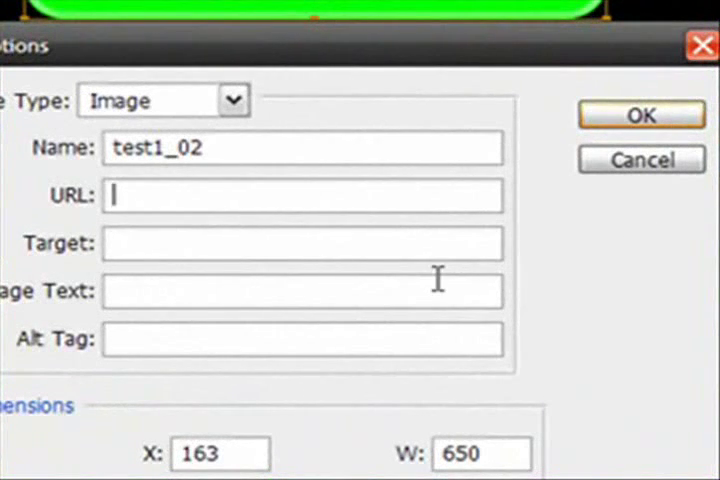
mouse_move(360, 198)
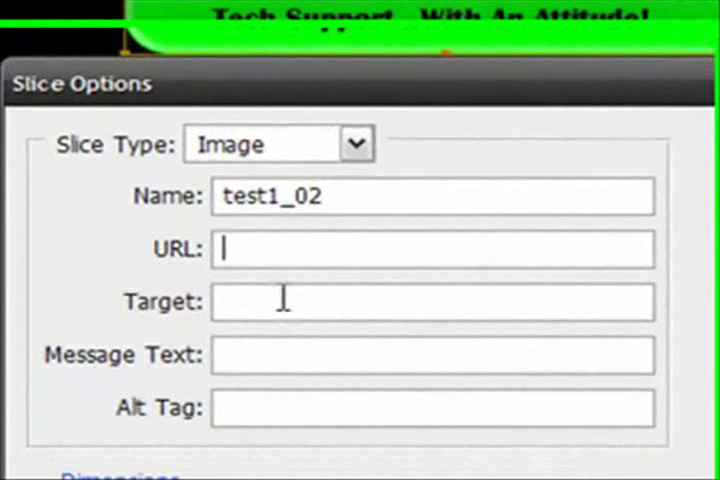
type("http")
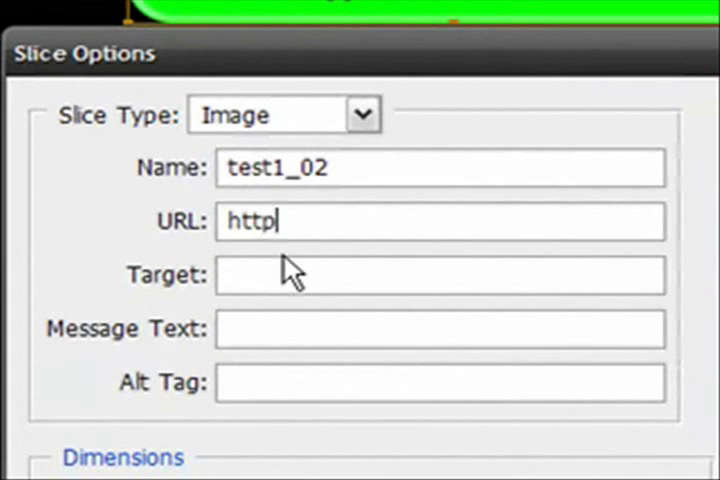
type("://techs")
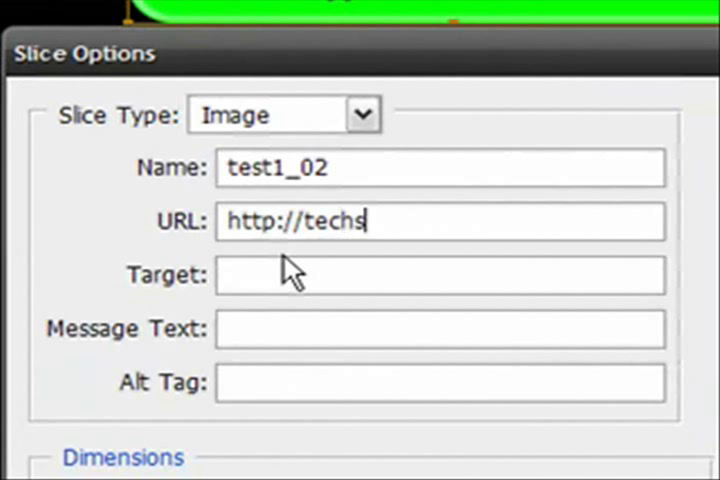
type("upportgonebad.")
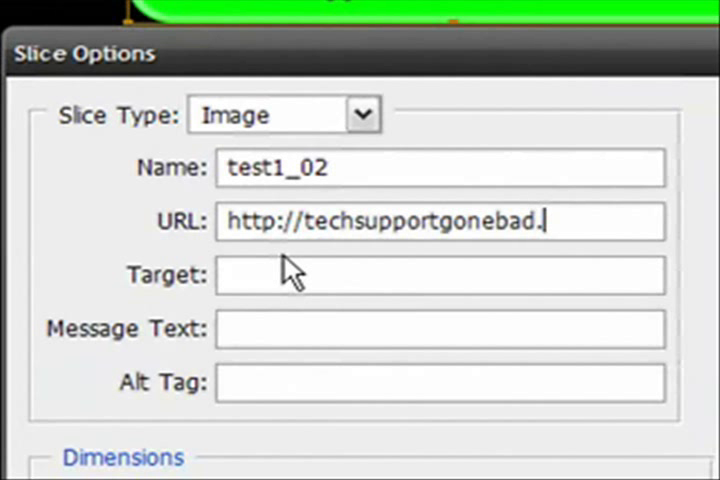
type(".com")
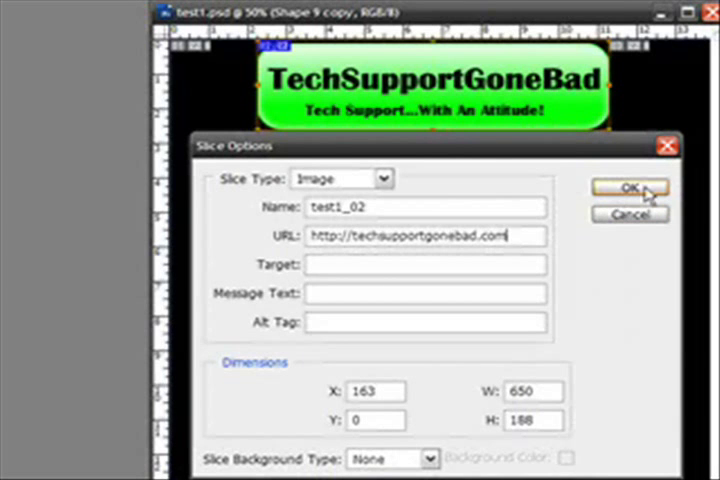
Apply the logo slice's link and move along the navigation button row
left_click(628, 190)
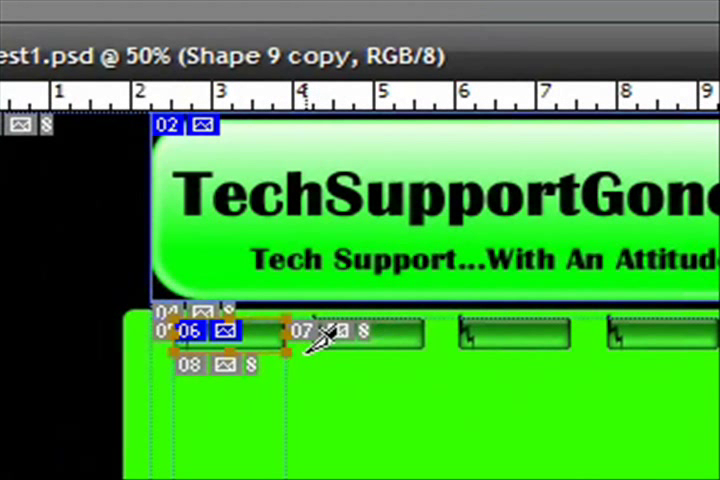
mouse_move(360, 296)
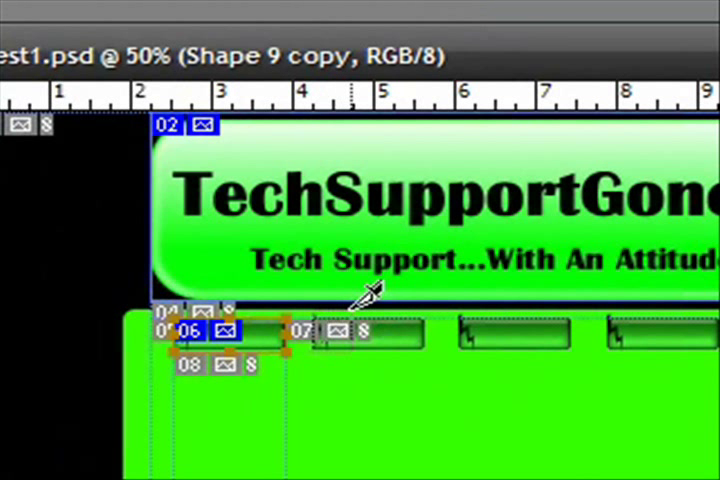
mouse_move(430, 304)
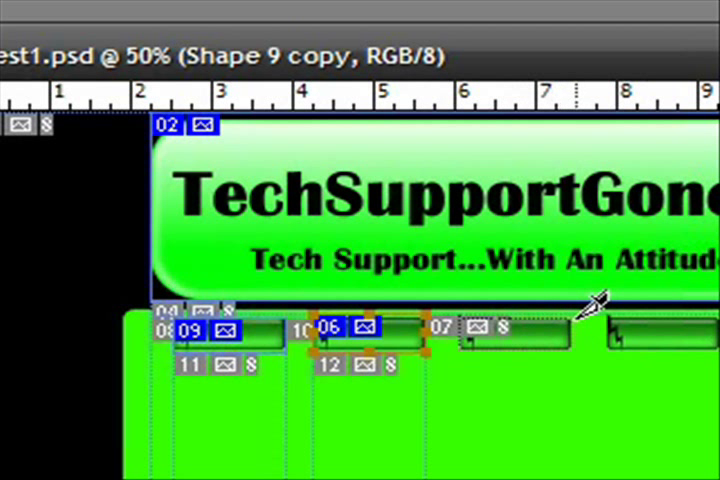
scroll("right", 3)
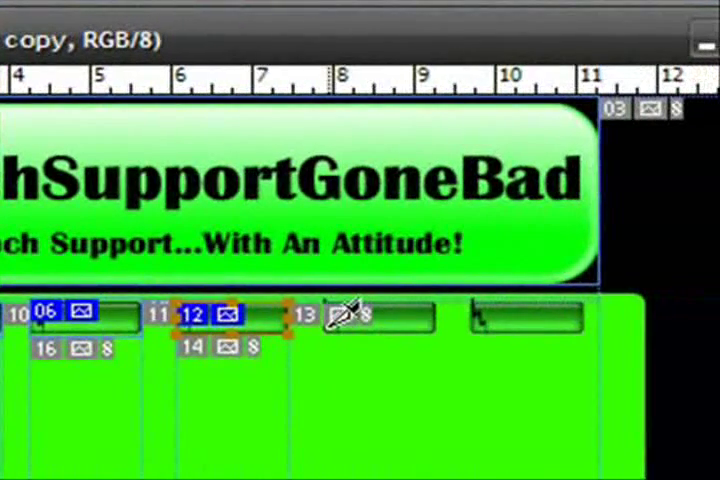